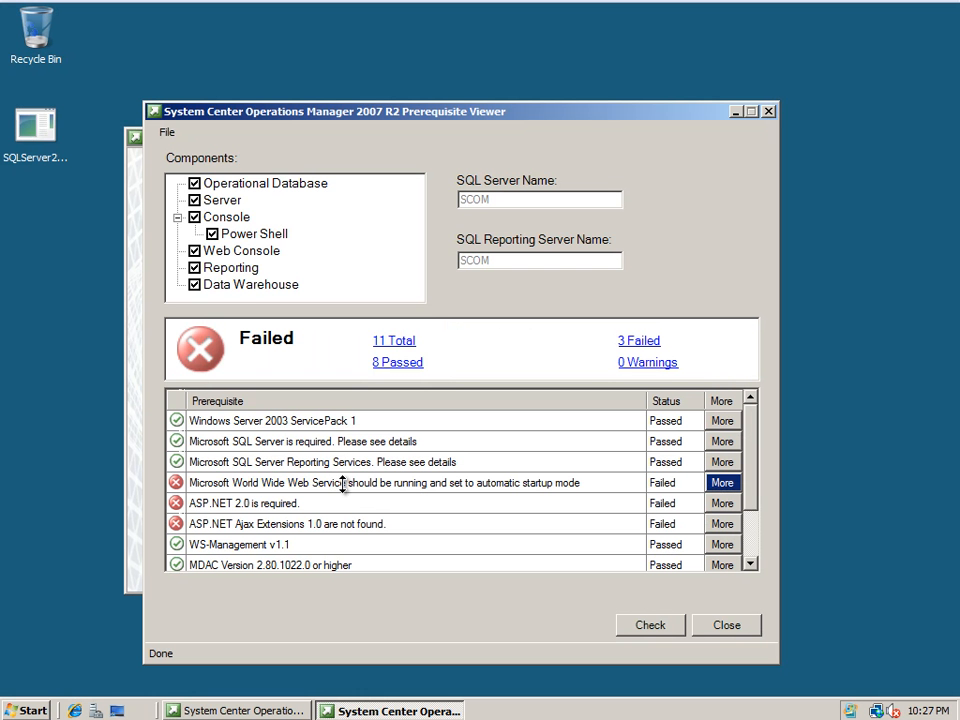
Step: View details of the failed World Wide Web Service prerequisite
click(720, 482)
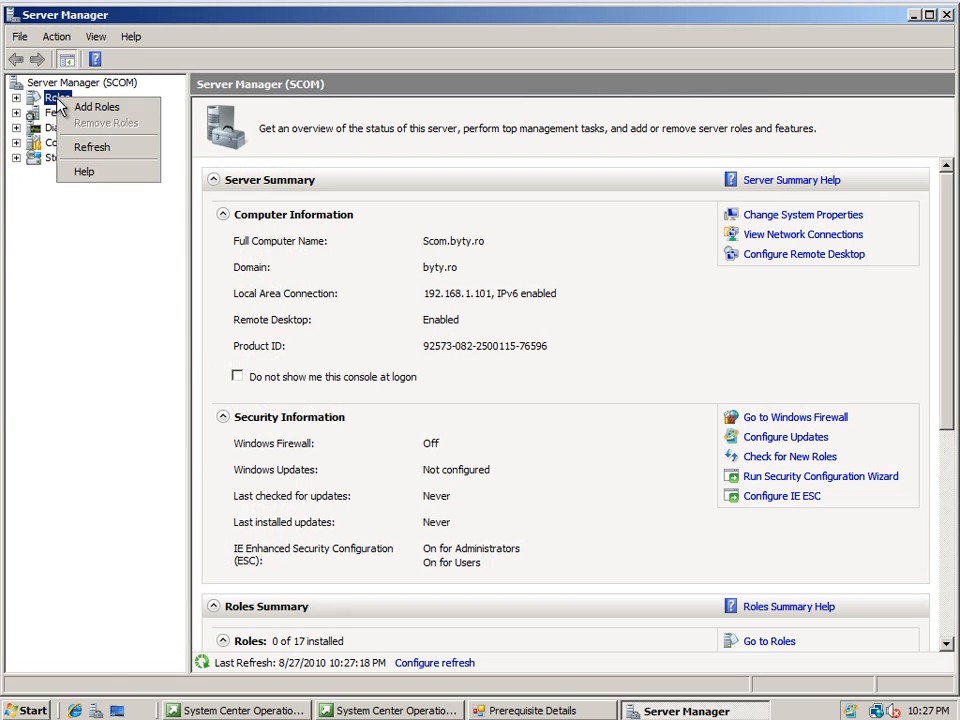
Step: Select the Web Server (IIS) role in the Add Roles Wizard and accept its required features
click(96, 108)
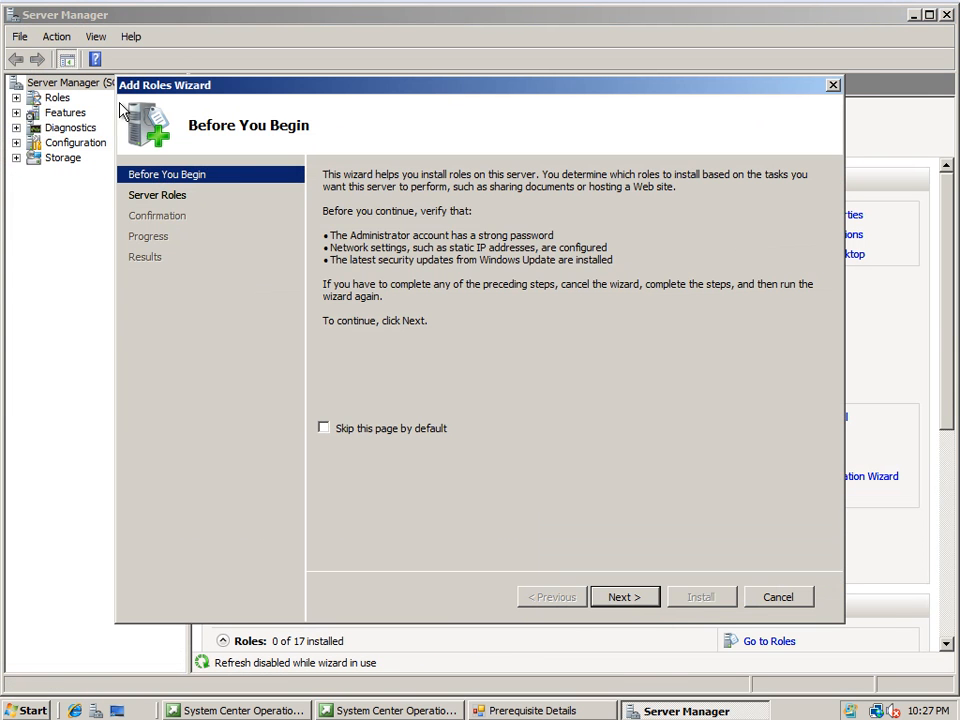
click(624, 596)
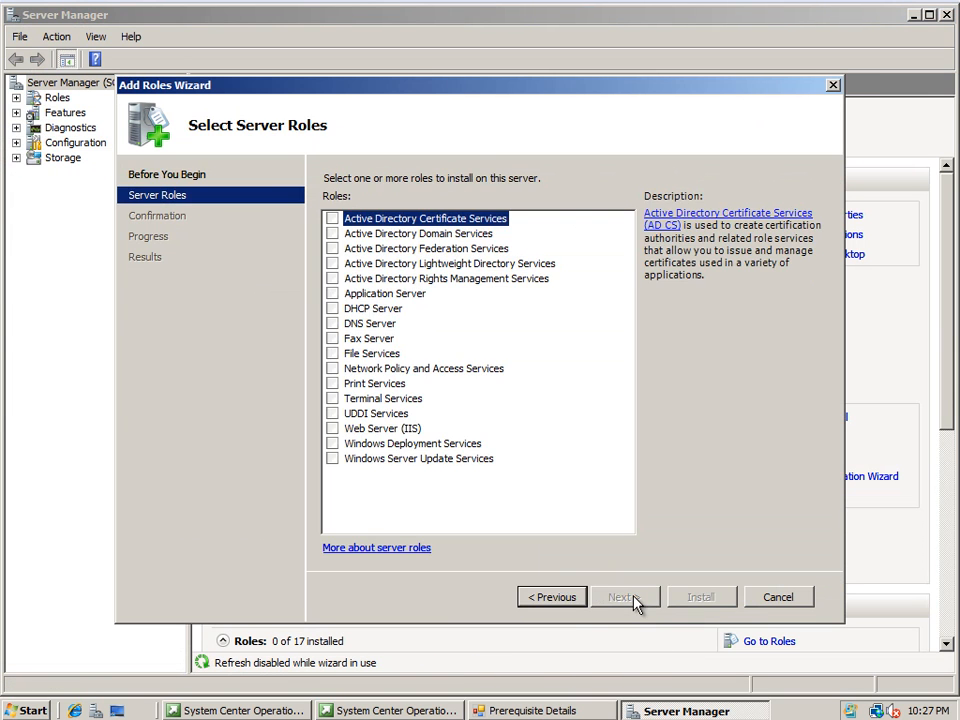
click(332, 428)
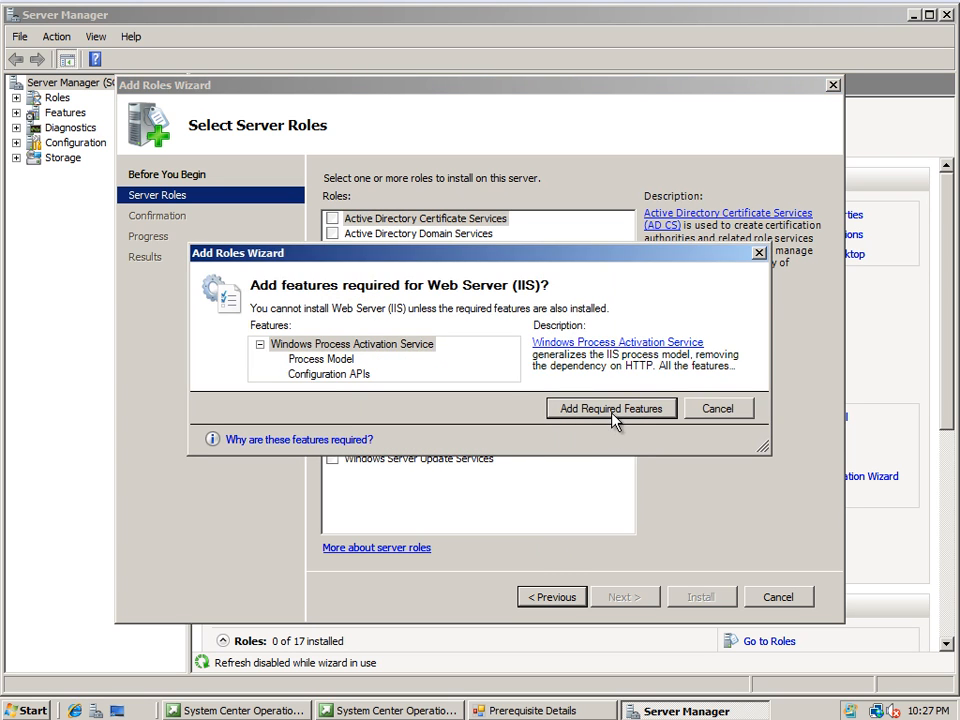
click(612, 408)
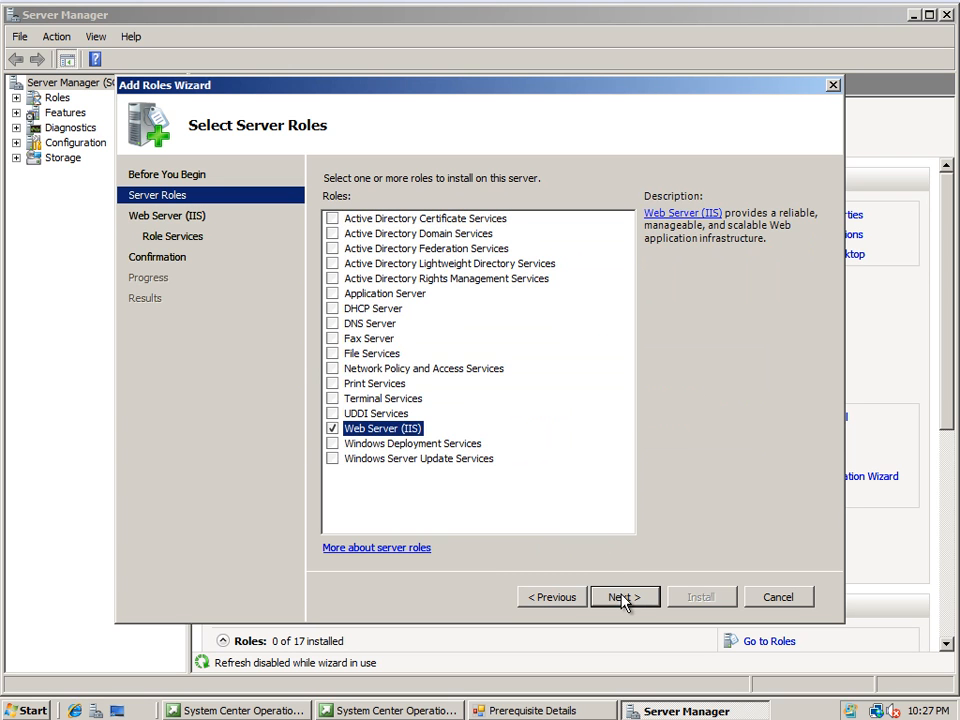
Step: Add ASP.NET (with its required role services) and Windows Authentication, then proceed to install IIS
click(624, 596)
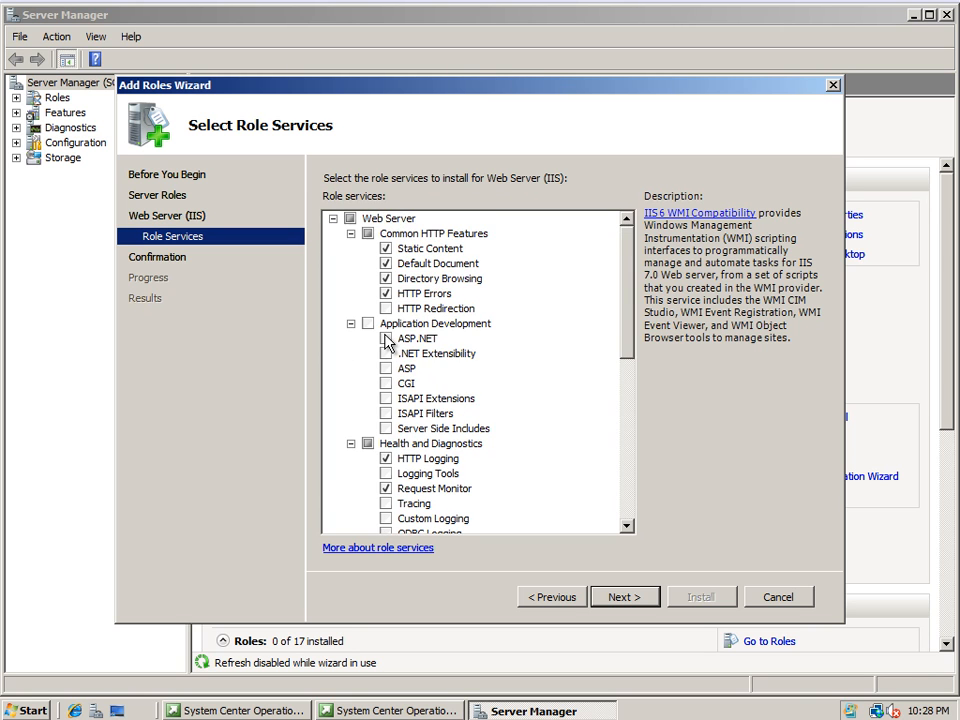
click(386, 338)
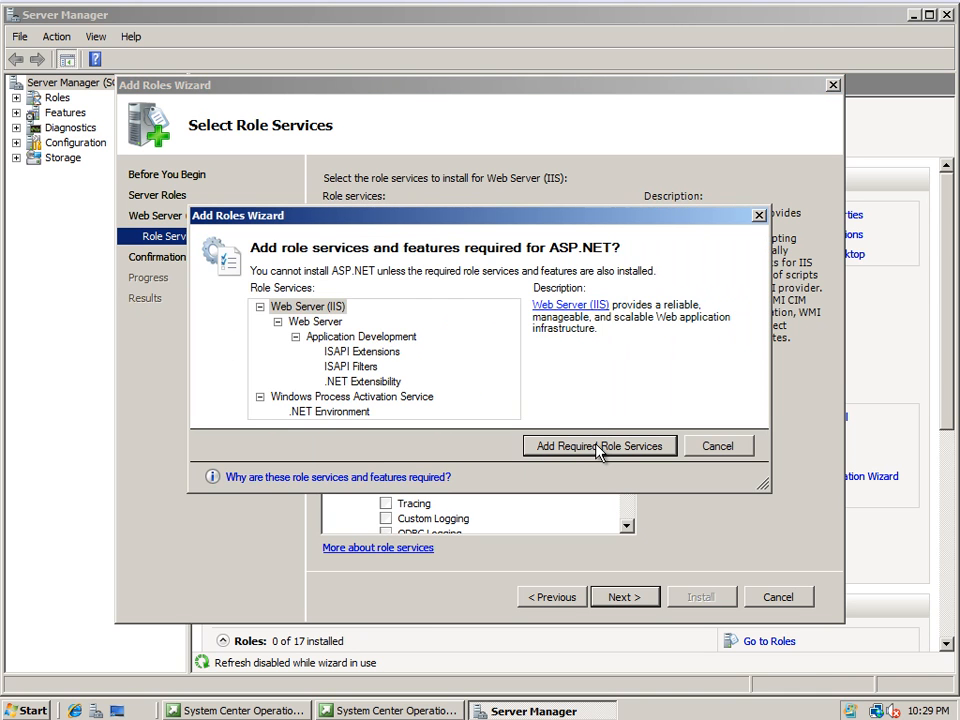
click(600, 446)
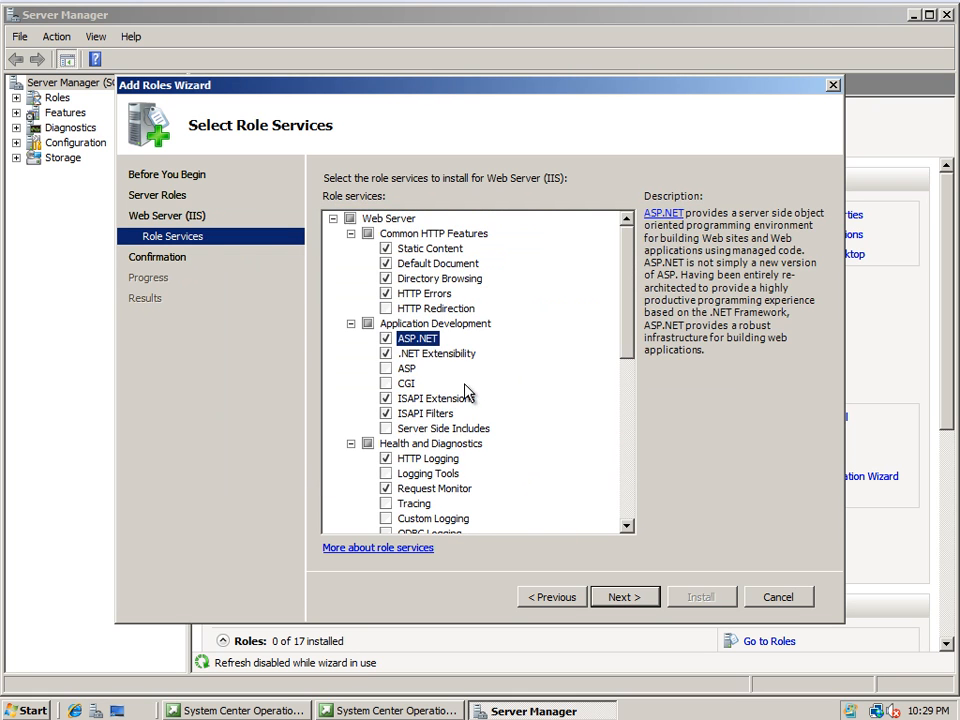
scroll(down, 3)
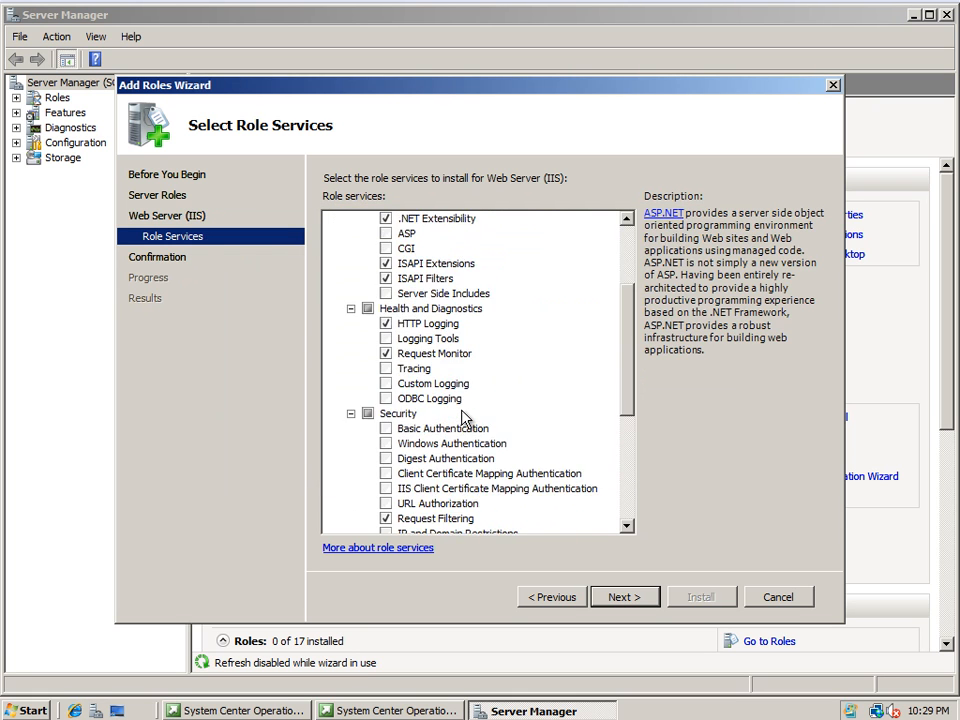
click(388, 444)
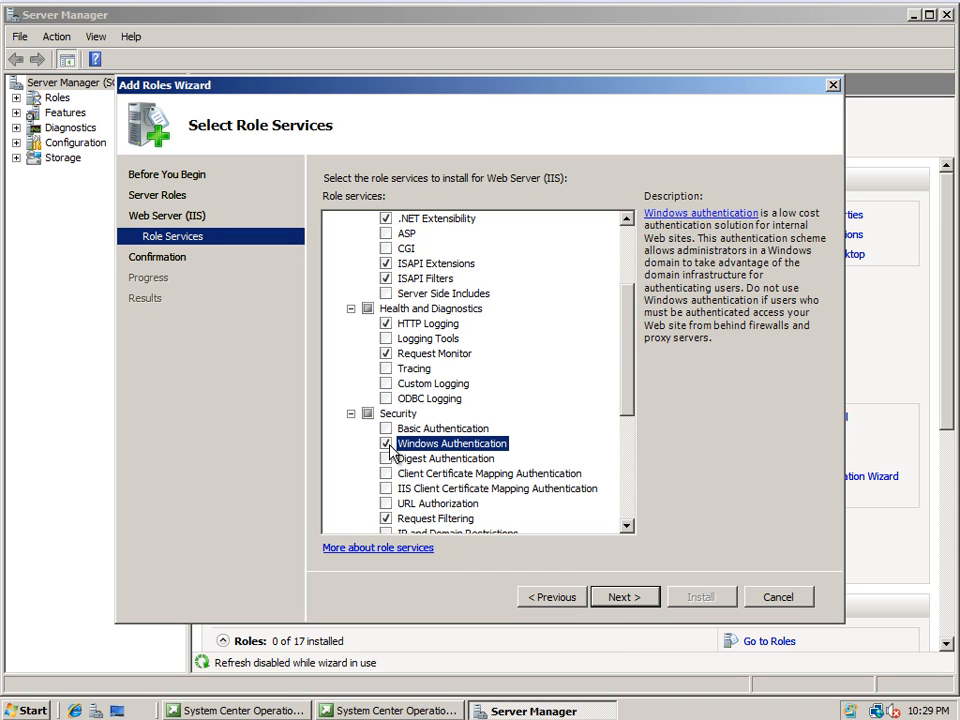
mouse_move(624, 596)
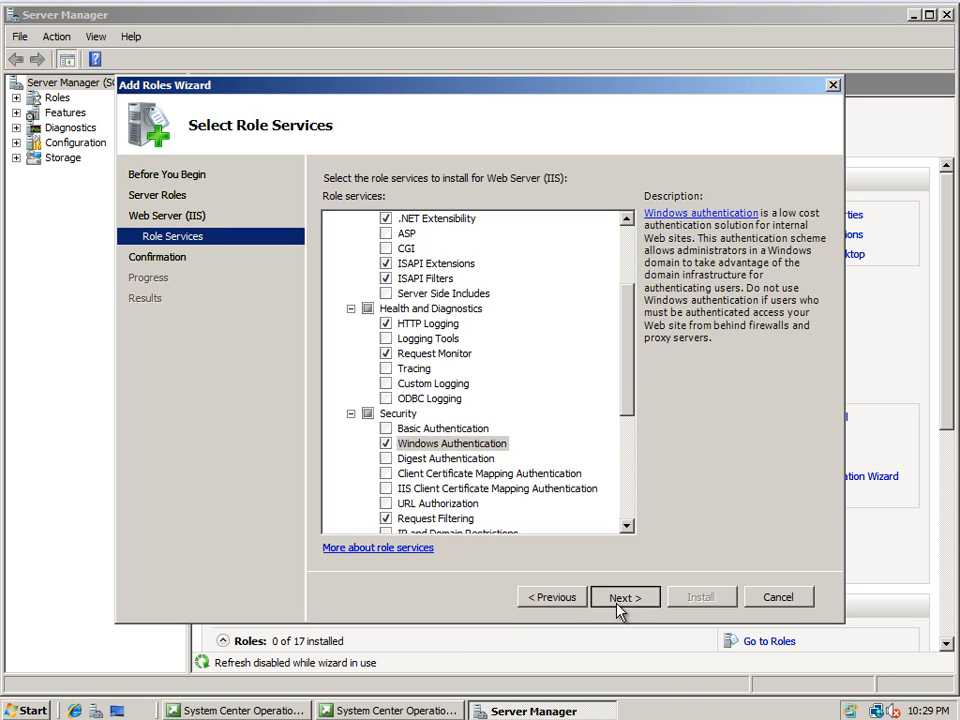
click(624, 596)
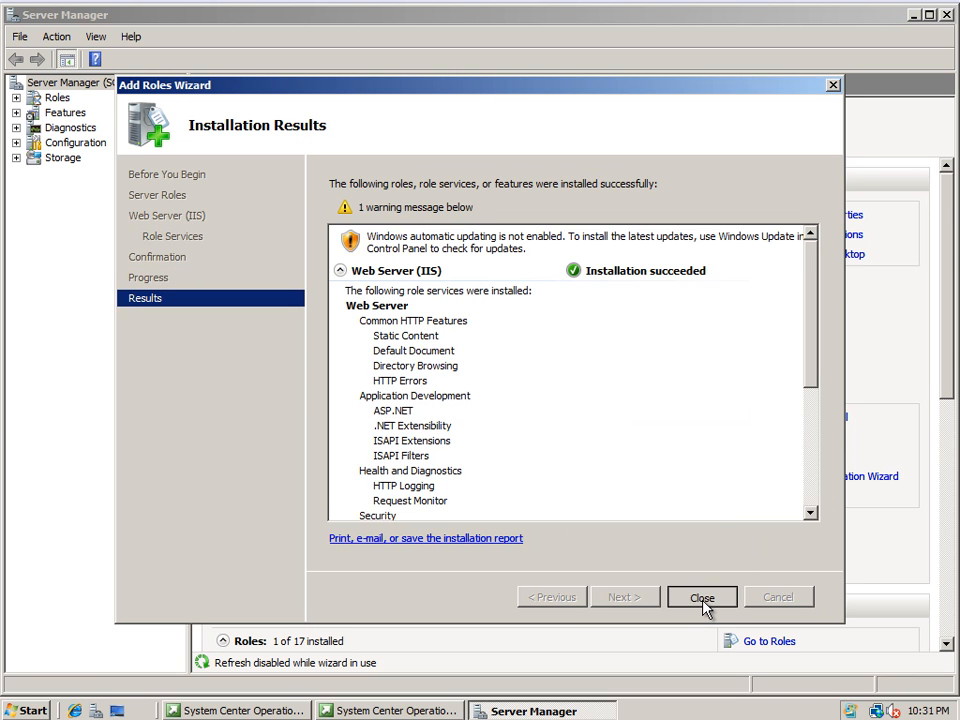
Step: Close the finished wizard and rerun the prerequisite check, leaving only ASP.NET Ajax Extensions 1.0 failing
click(700, 596)
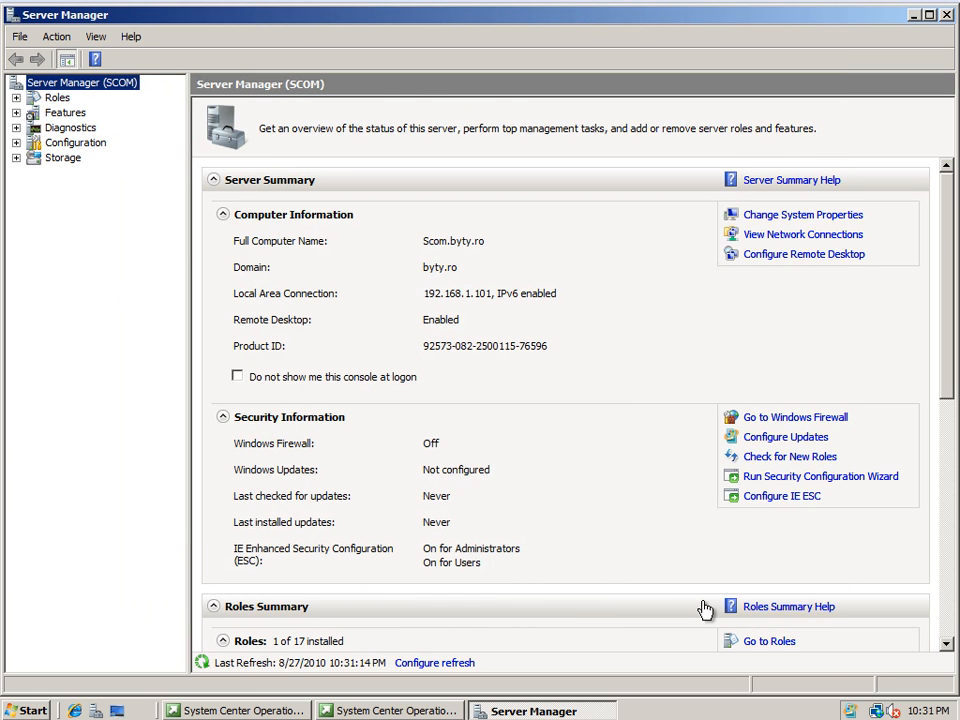
mouse_move(528, 664)
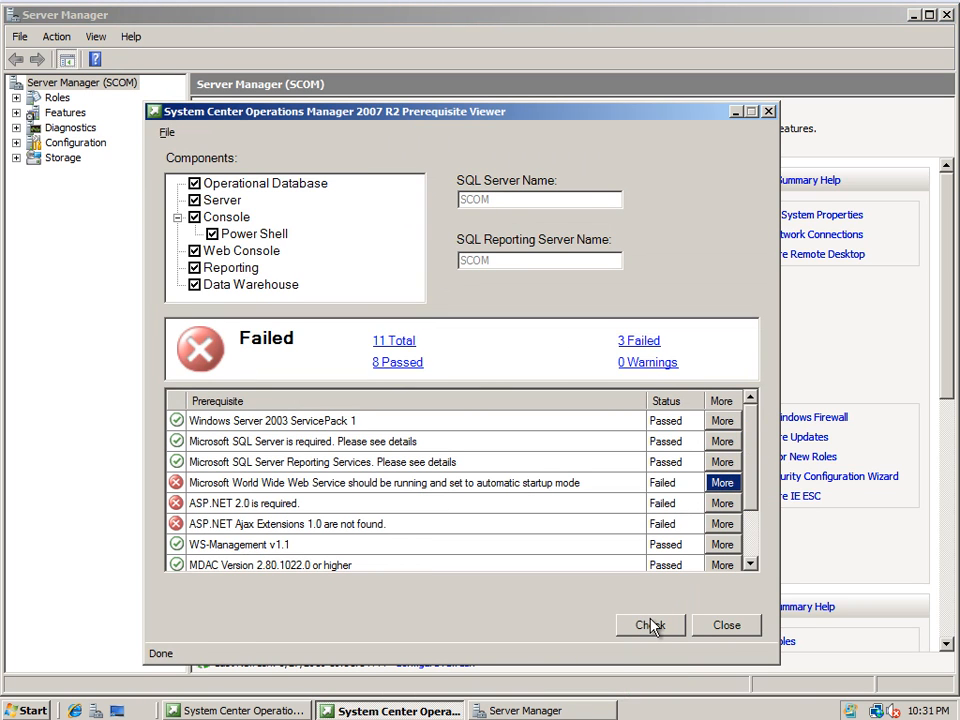
click(650, 624)
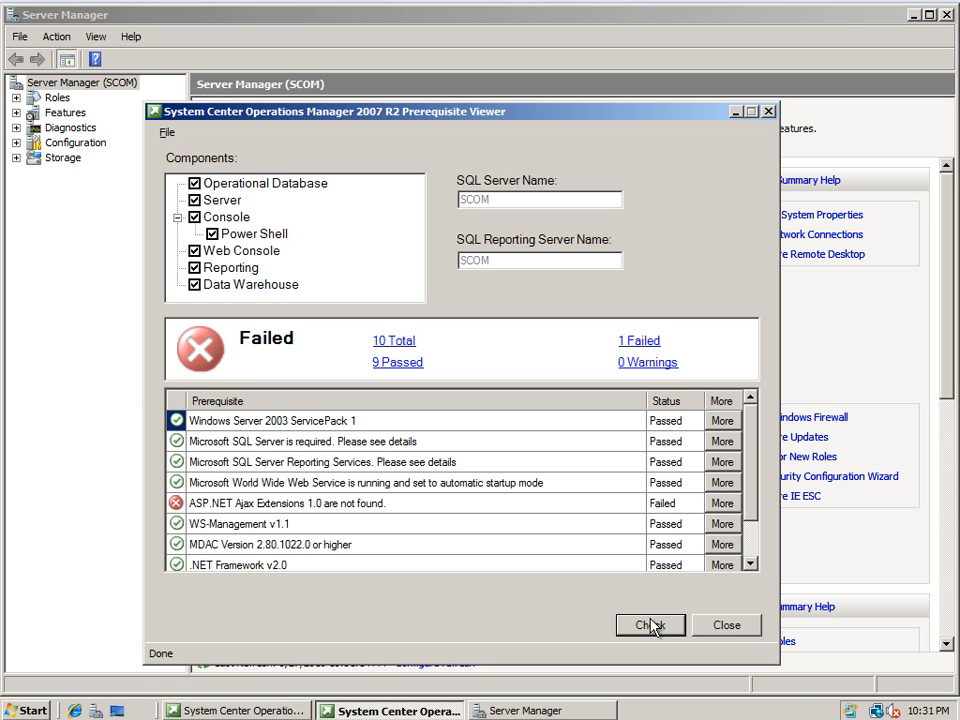
mouse_move(500, 478)
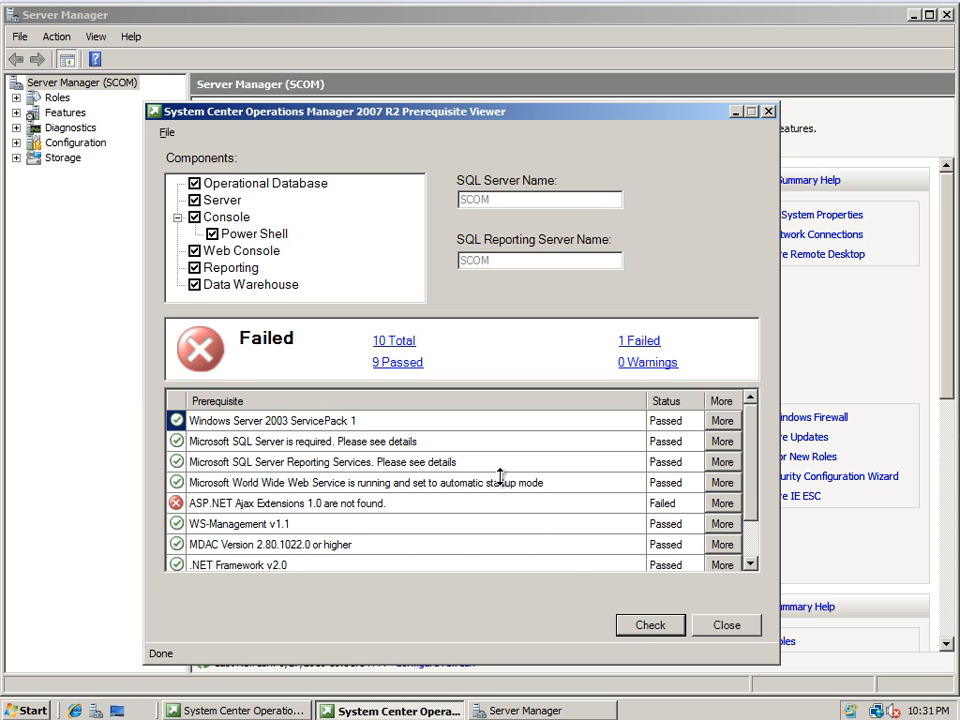
click(366, 482)
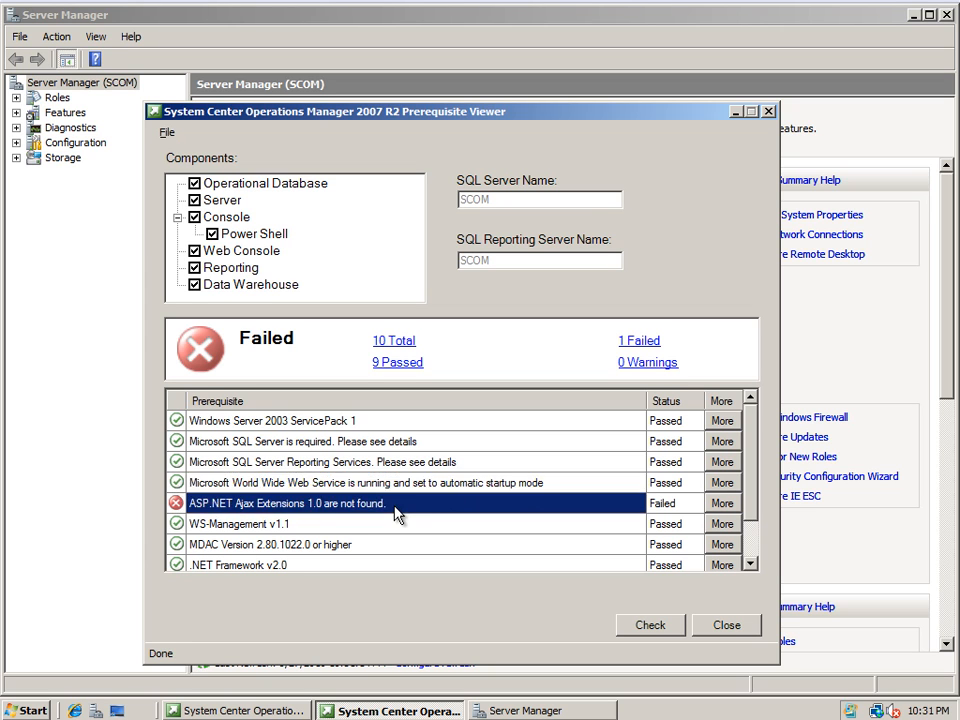
mouse_move(722, 504)
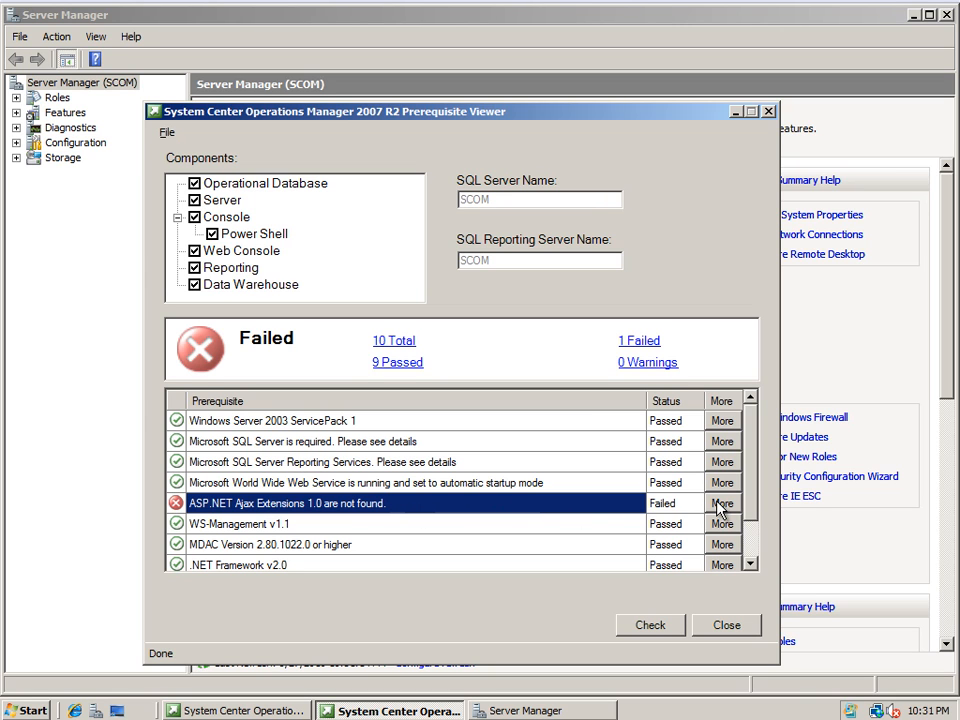
Step: Follow the failed item's go.microsoft.com link, download ASPAJAXExtSetup.msi and choose to run it
click(720, 504)
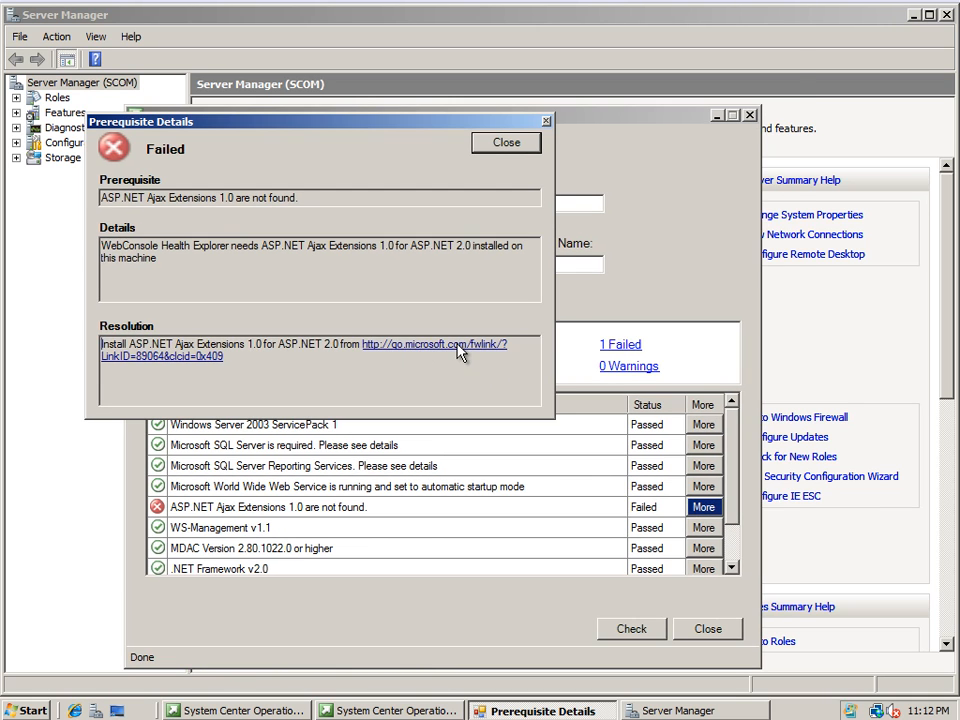
click(434, 344)
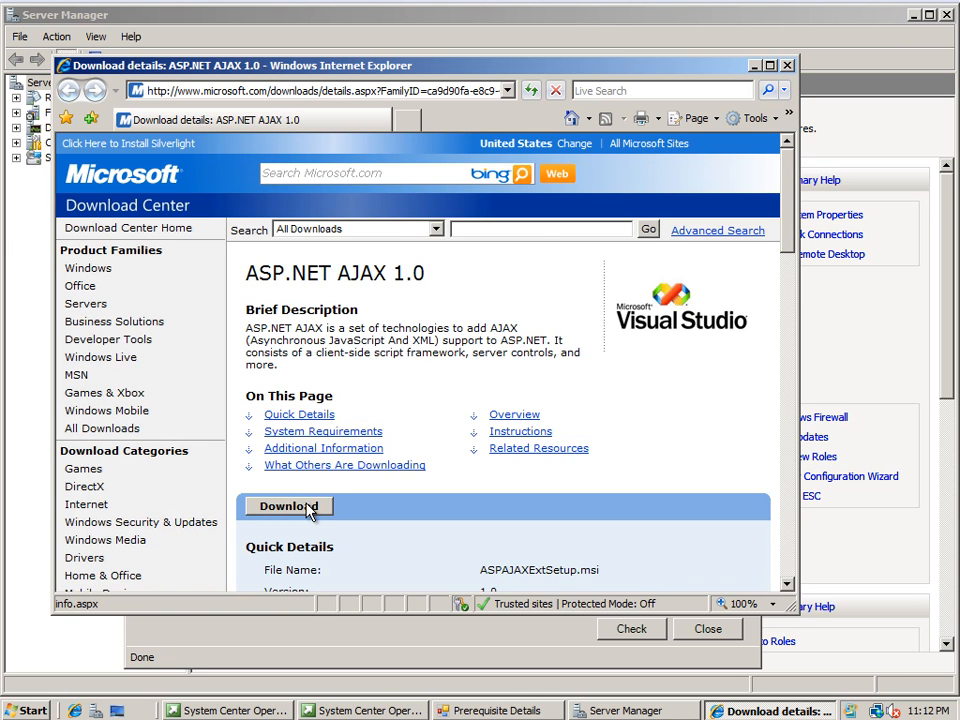
click(288, 506)
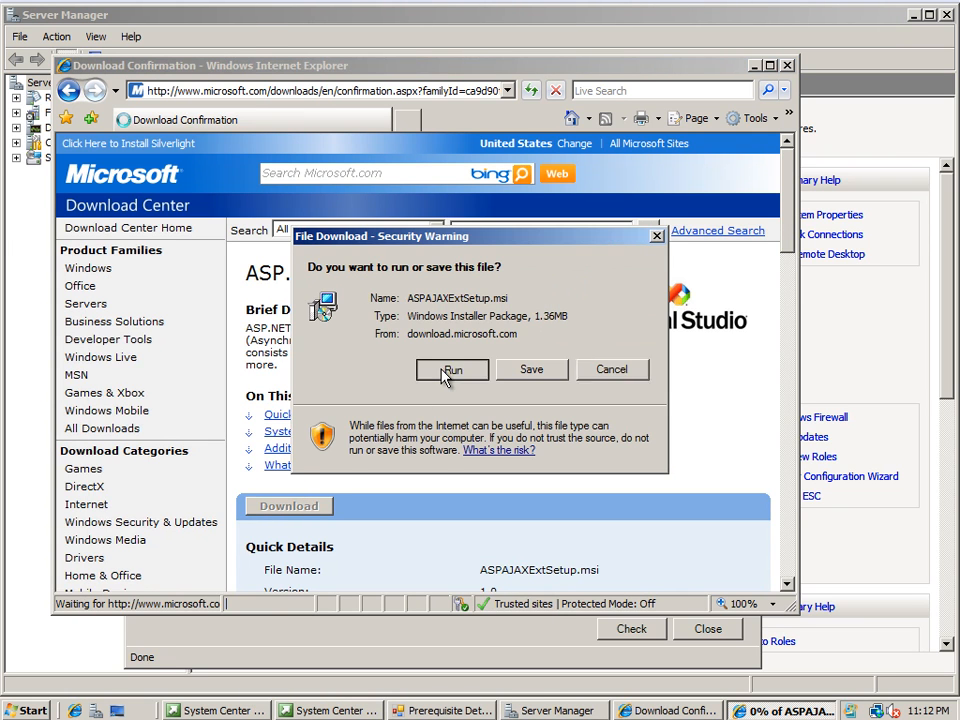
click(452, 368)
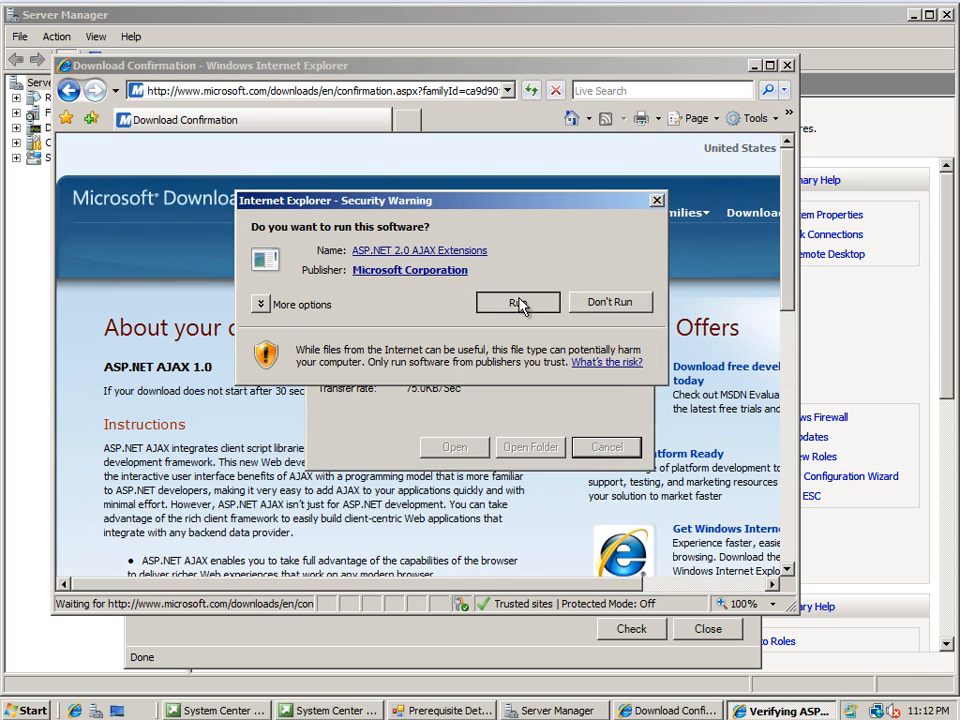
Step: Run the ASP.NET 2.0 AJAX Extensions 1.0 setup to completion without displaying release notes
click(516, 302)
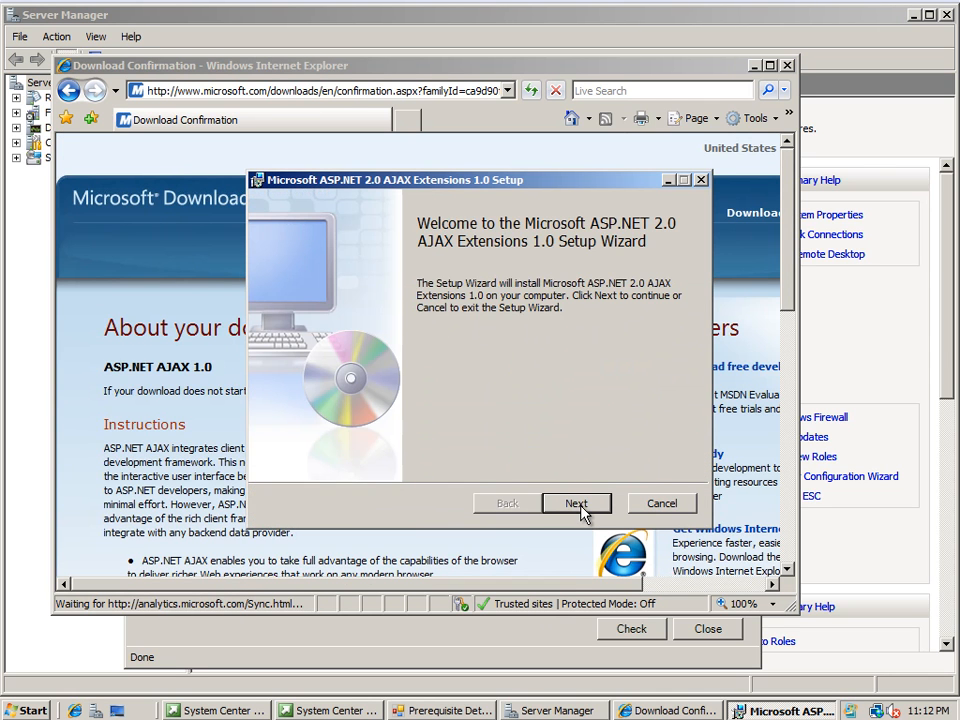
click(576, 504)
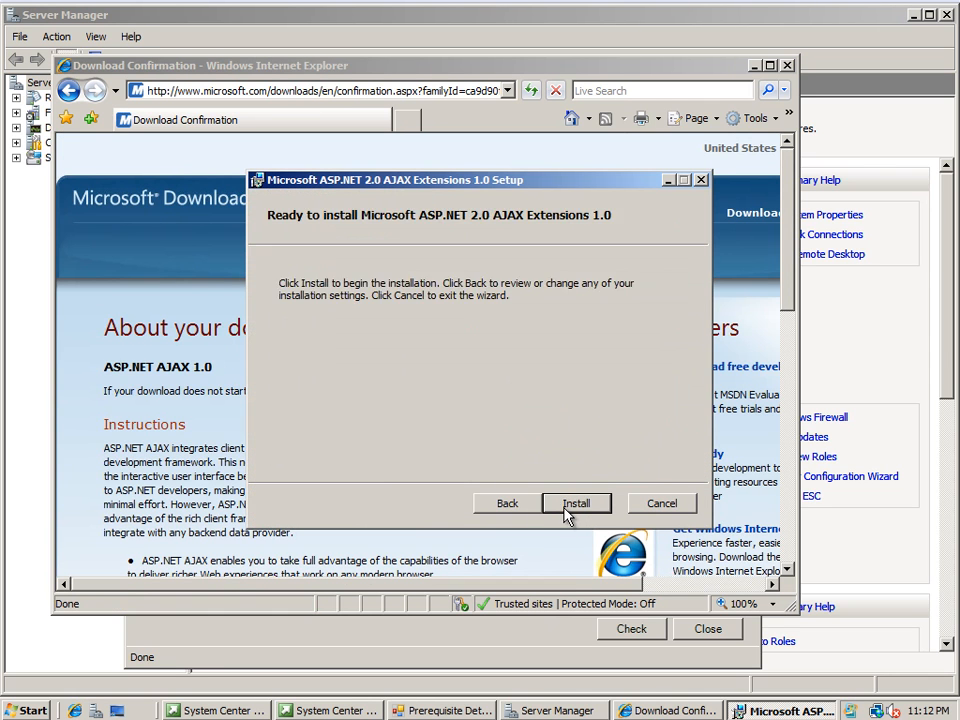
click(576, 504)
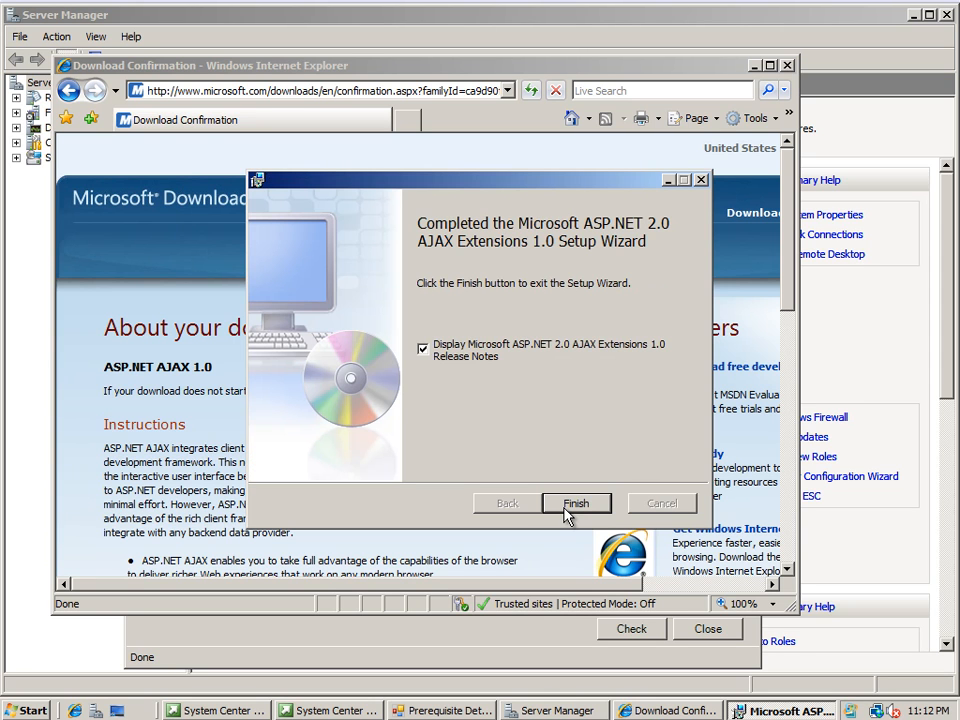
click(424, 348)
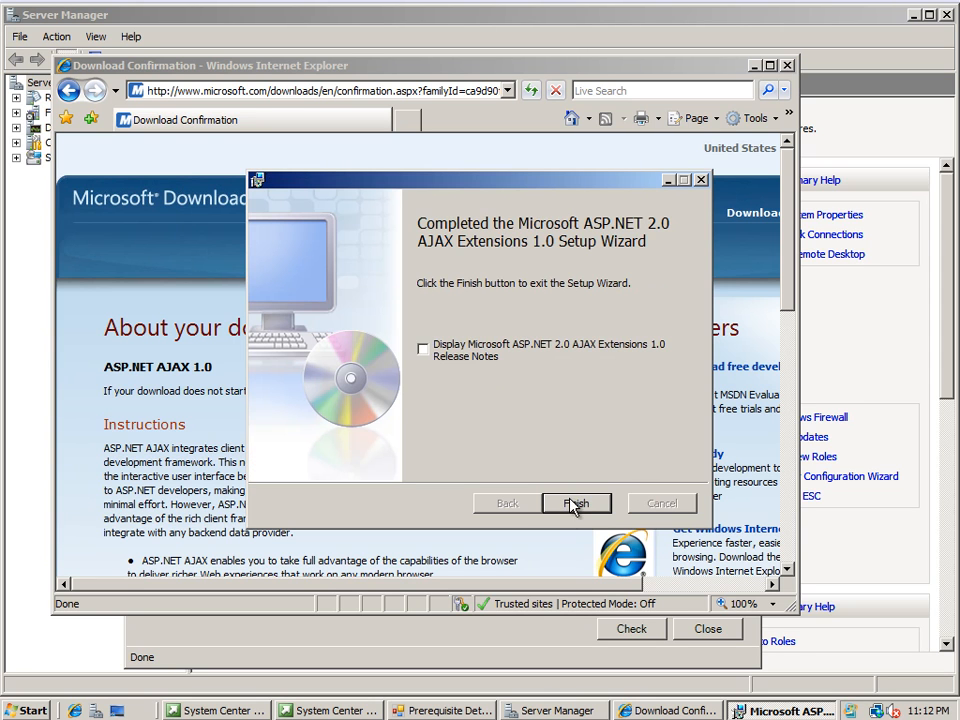
click(576, 504)
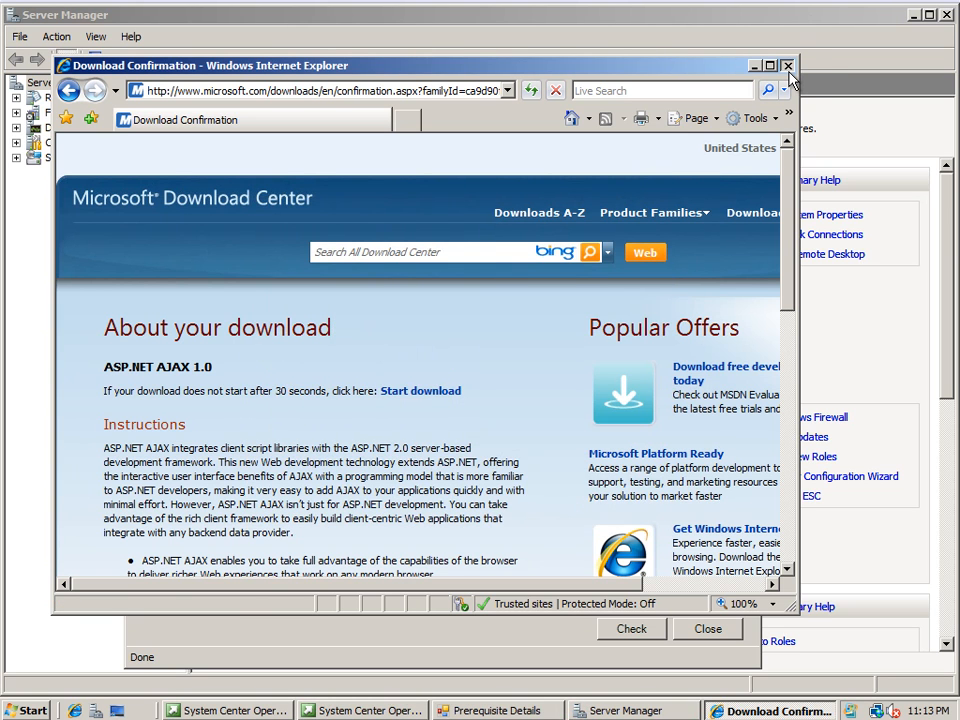
Step: Close Internet Explorer and the Prerequisite Details dialog to return to the results
click(788, 64)
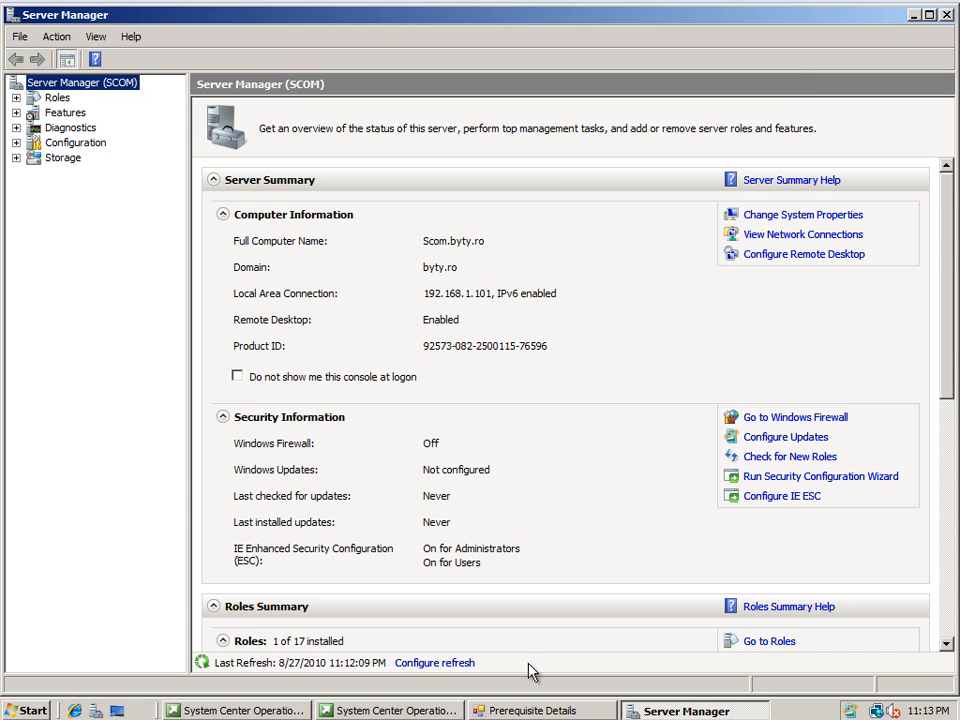
click(704, 508)
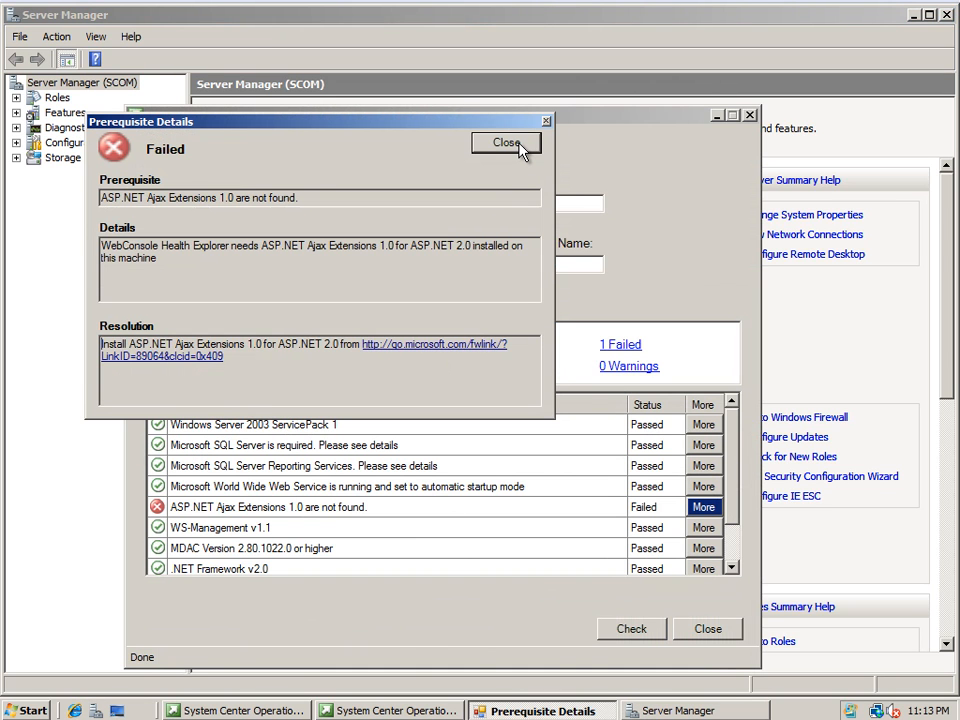
click(506, 144)
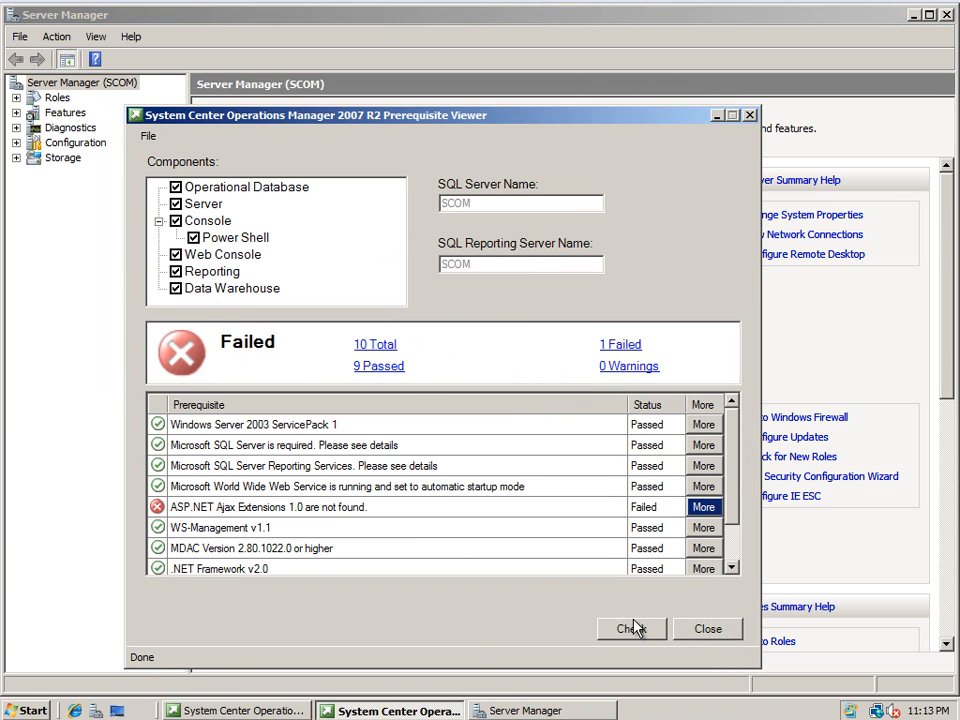
Step: Rerun the prerequisite check so it reports Pass with 9 passed, 0 failed
click(632, 628)
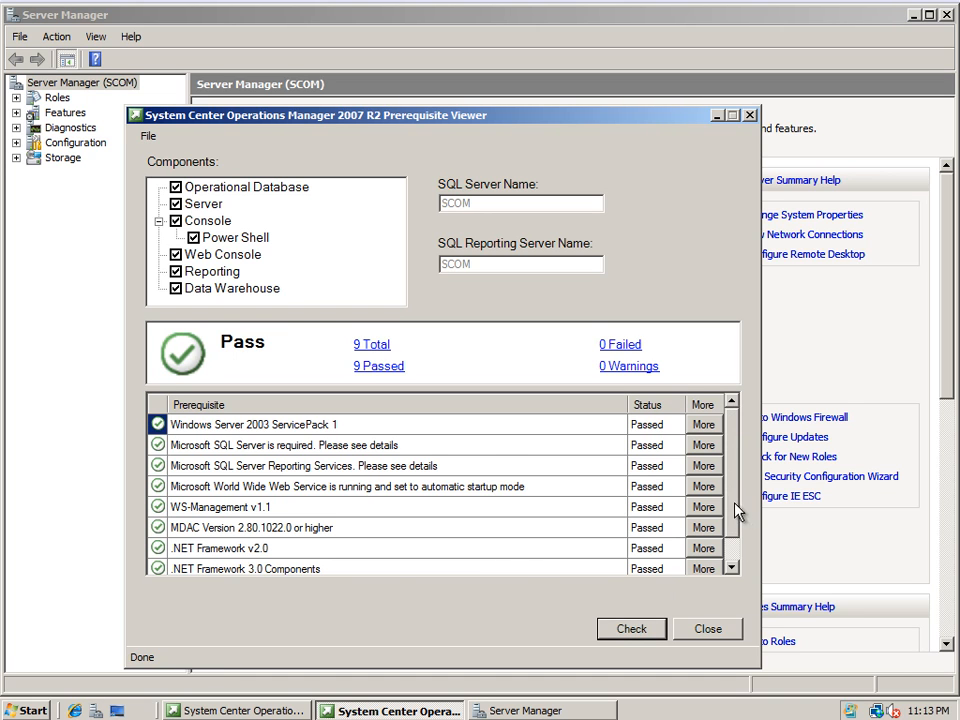
mouse_move(738, 480)
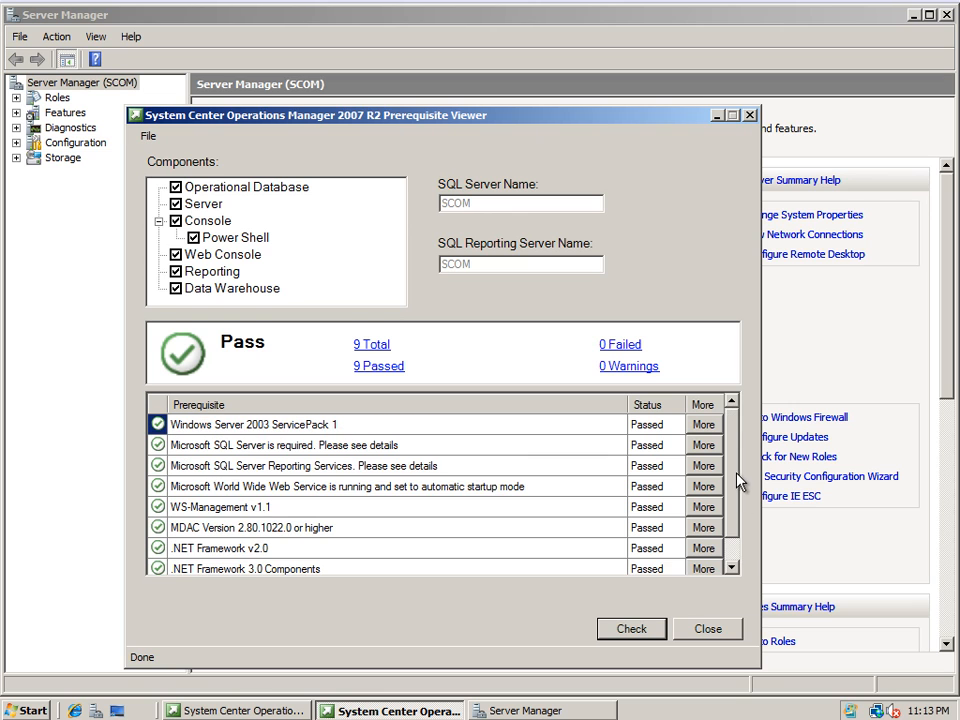